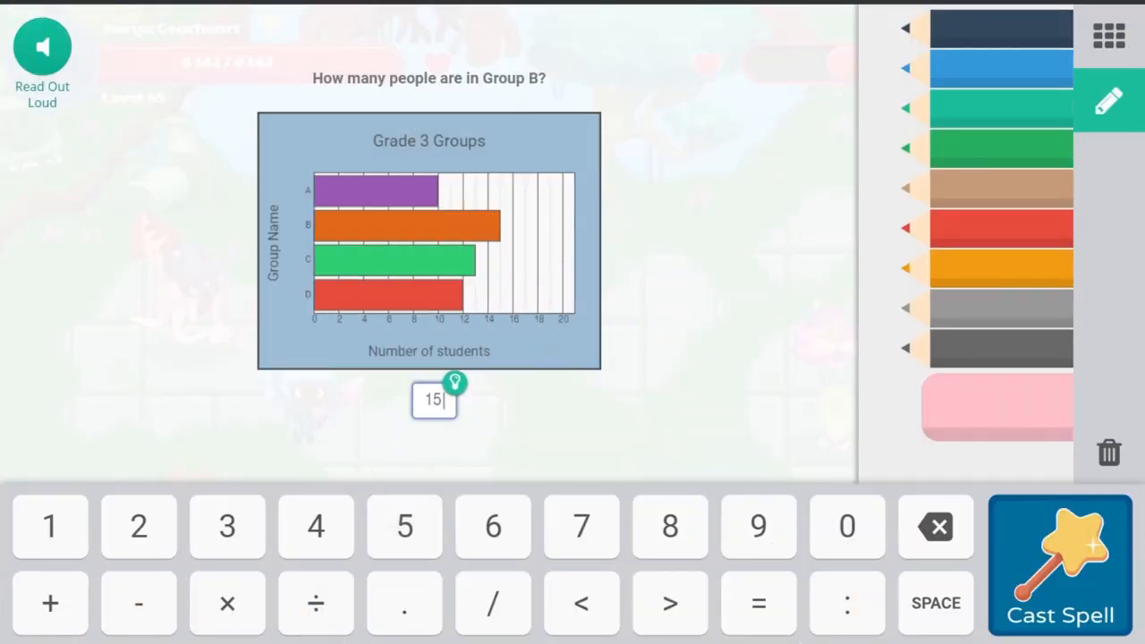
Submit 15 for the bar-graph question, then open the Placement Test report from Reports.
click(1060, 563)
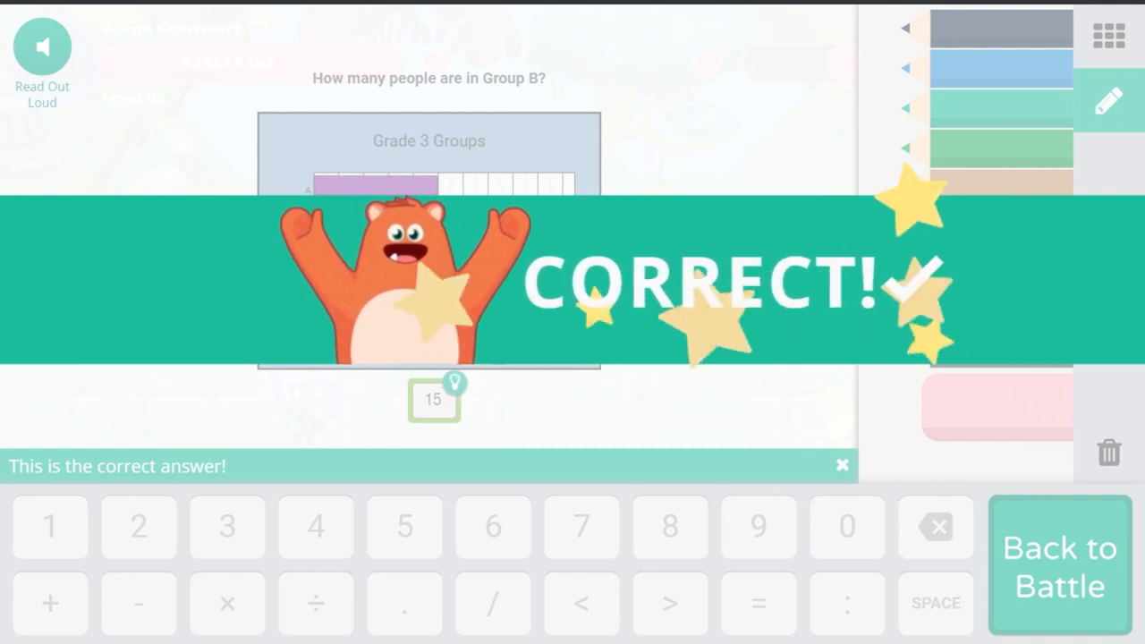
click(1058, 567)
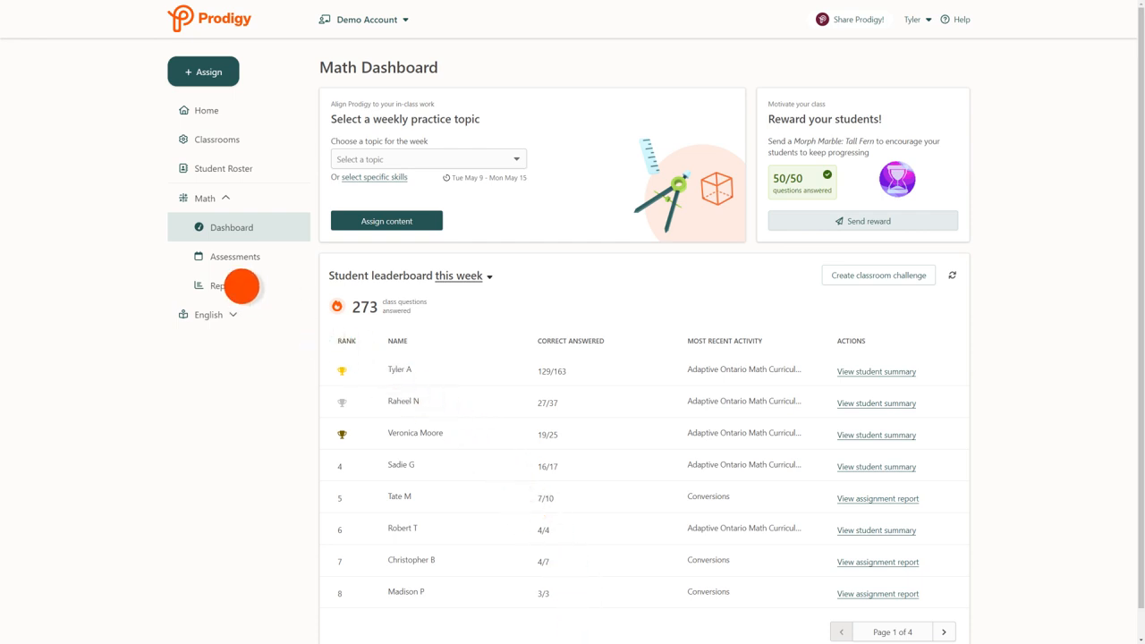
click(221, 285)
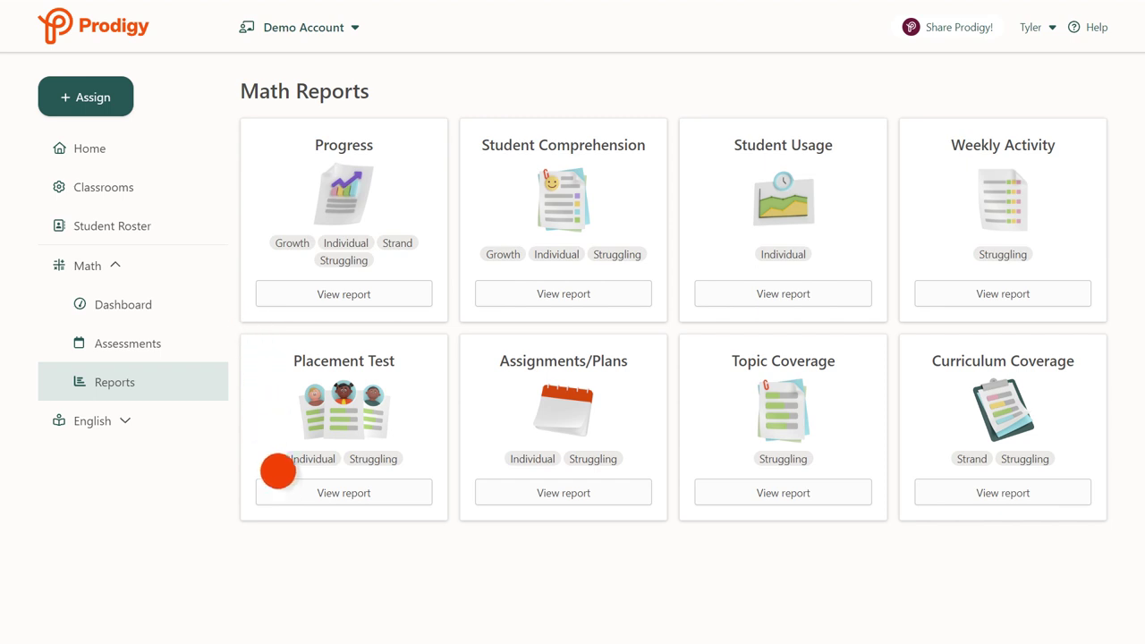
click(344, 492)
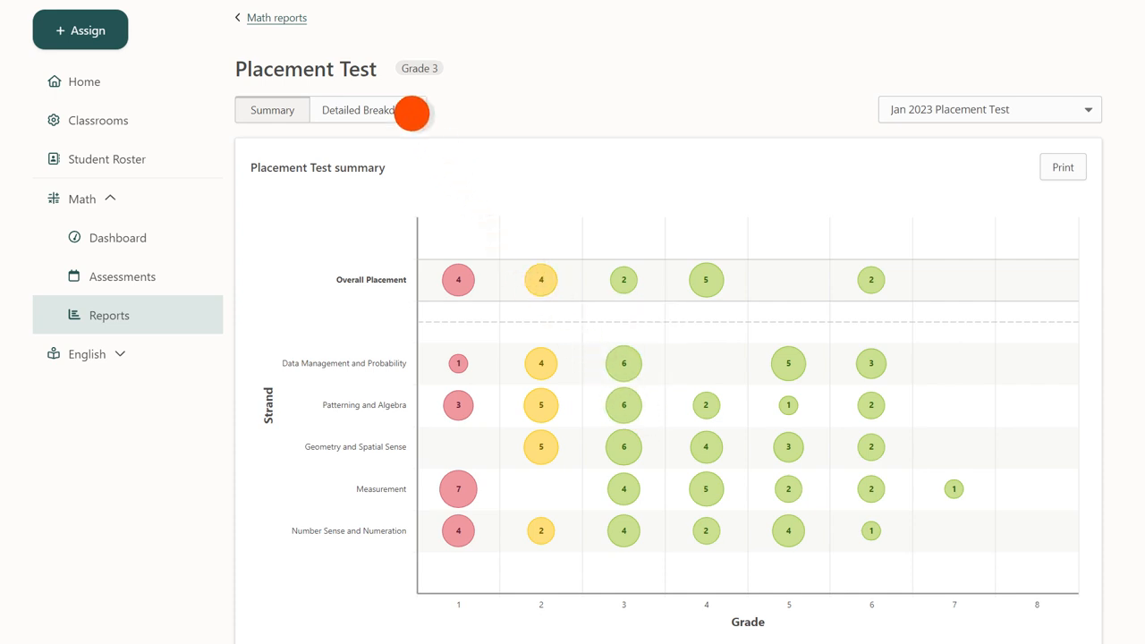
Switch the Placement Test report to the Detailed Breakdown tab.
click(362, 109)
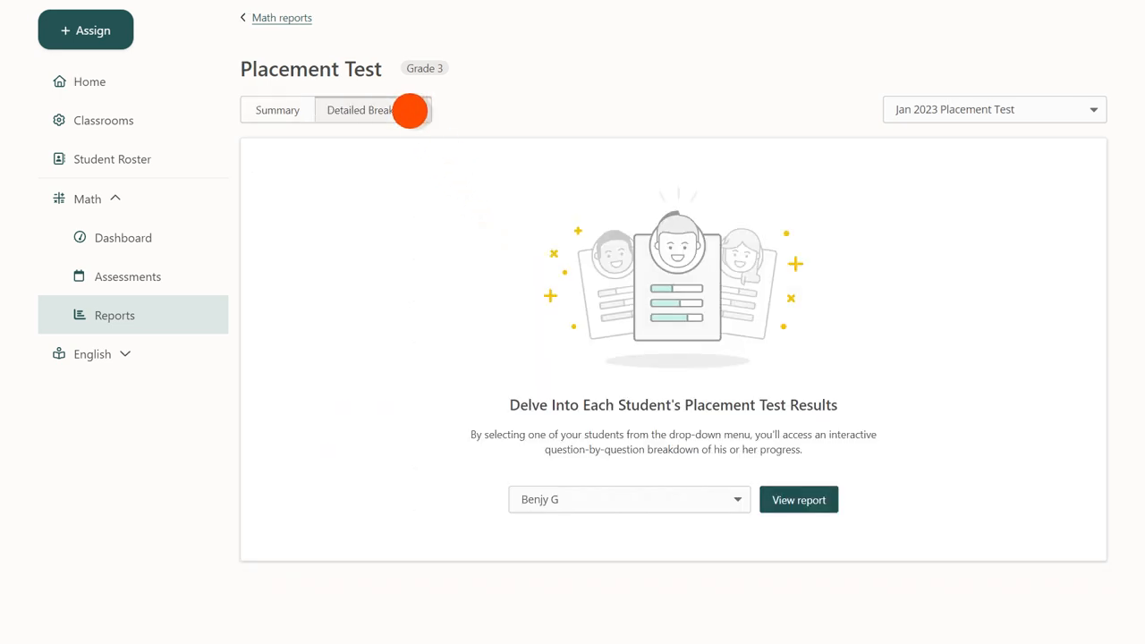
mouse_move(687, 386)
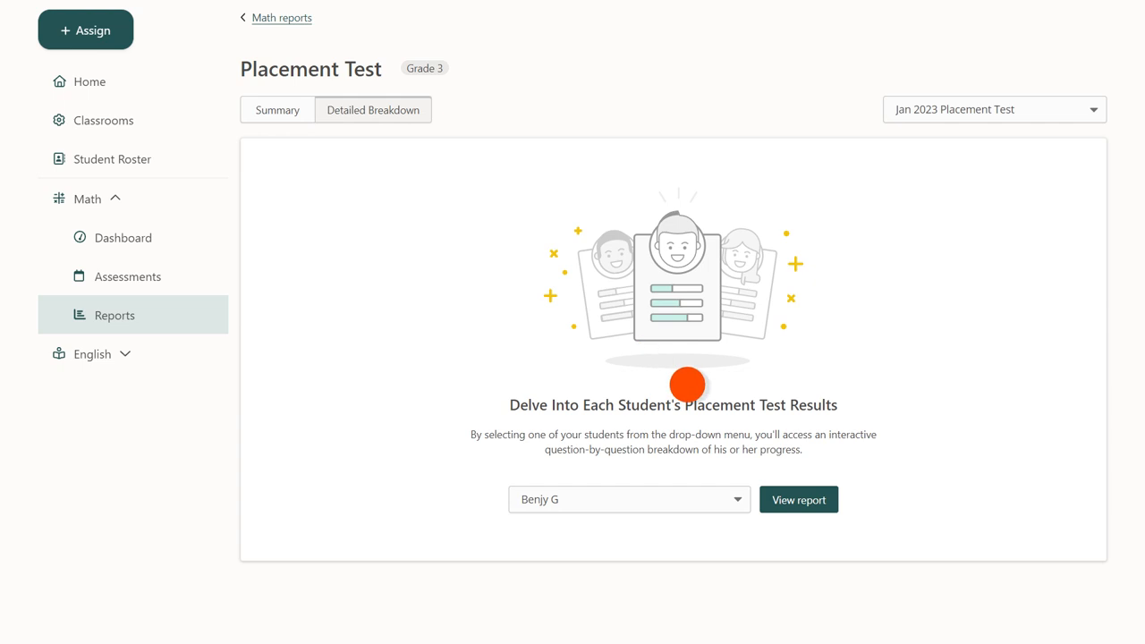
click(798, 499)
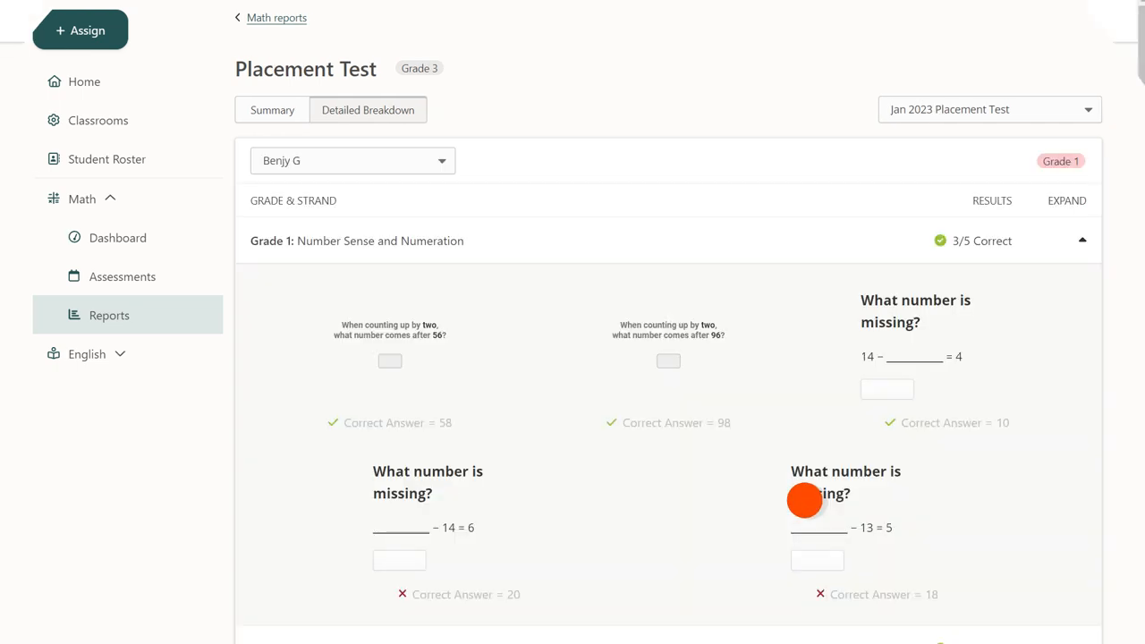
mouse_move(803, 500)
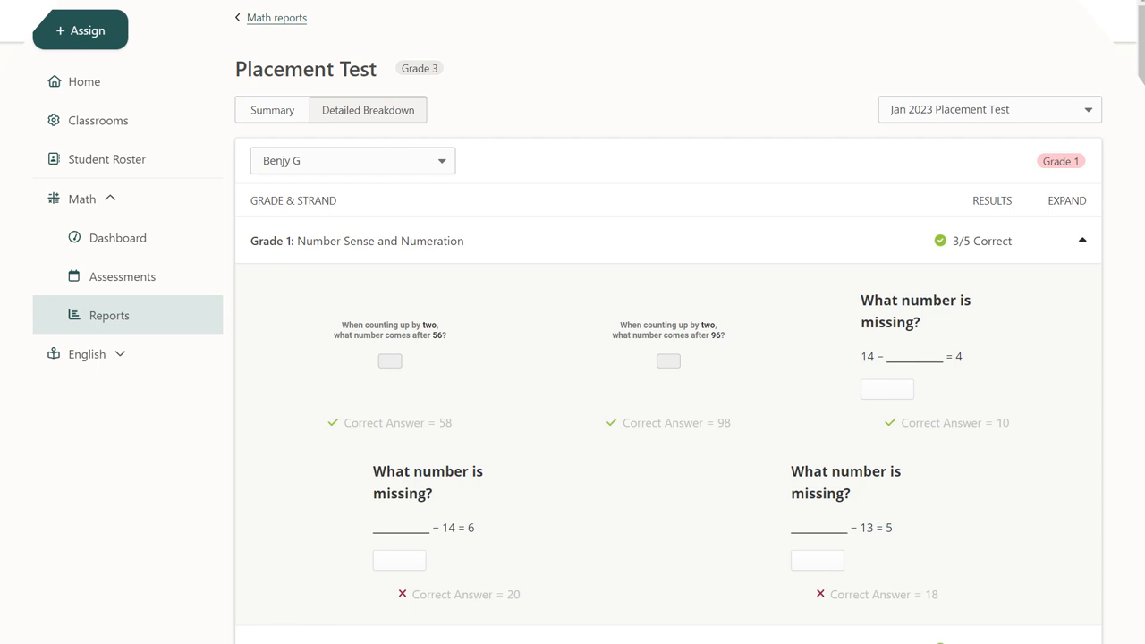
scroll(down, 3)
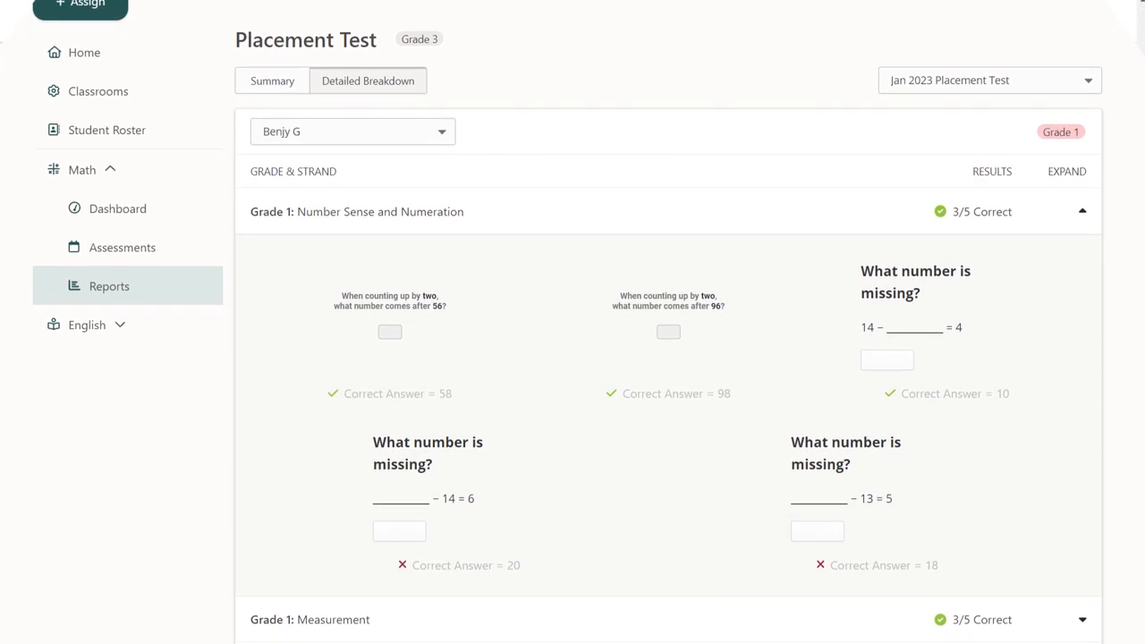
scroll(down, 3)
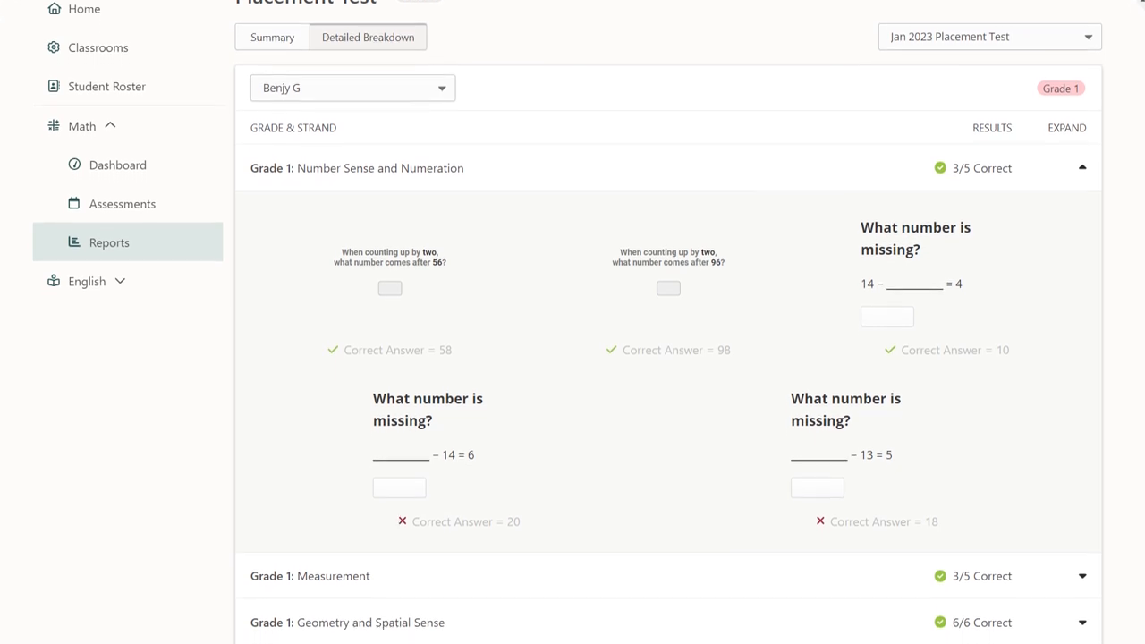
scroll(down, 3)
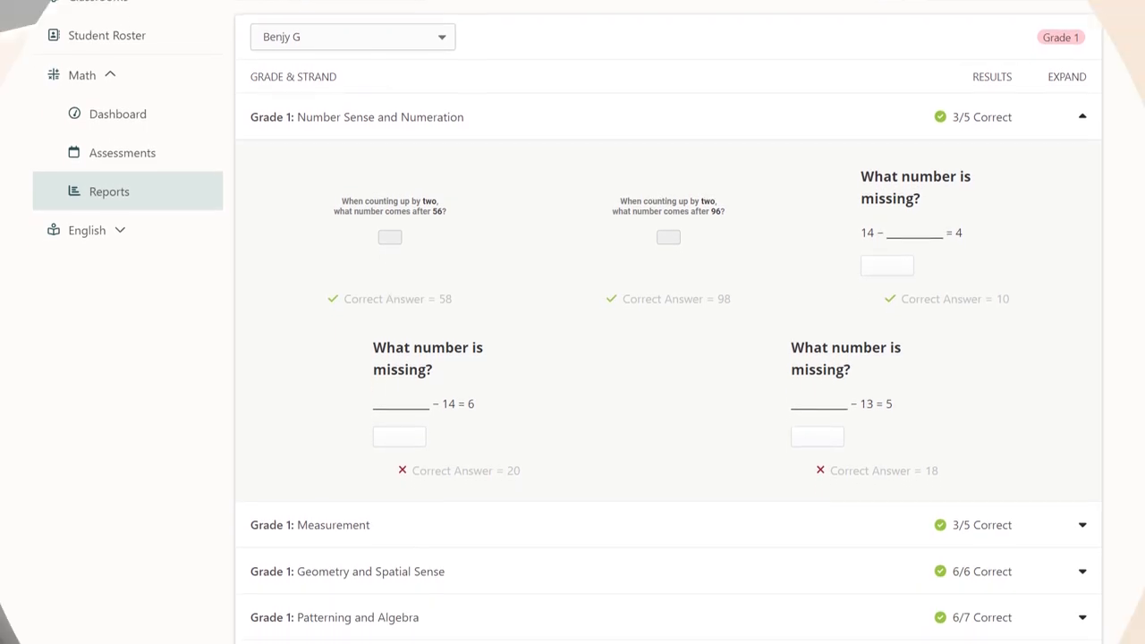